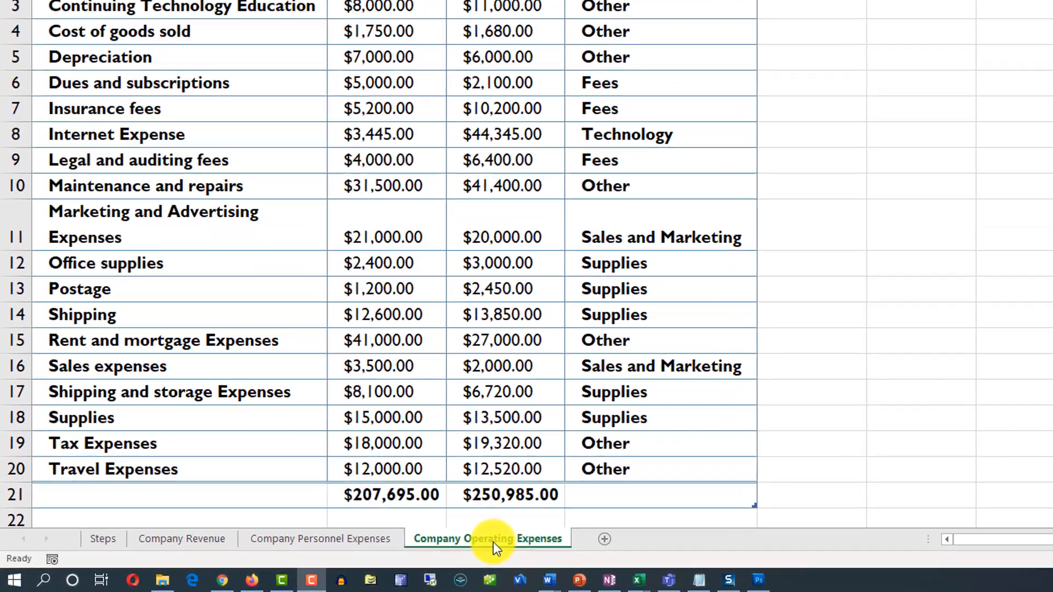
# Step: Copy the Company Operating Expenses sheet within the workbook via Move or Copy
pyautogui.click(490, 538)
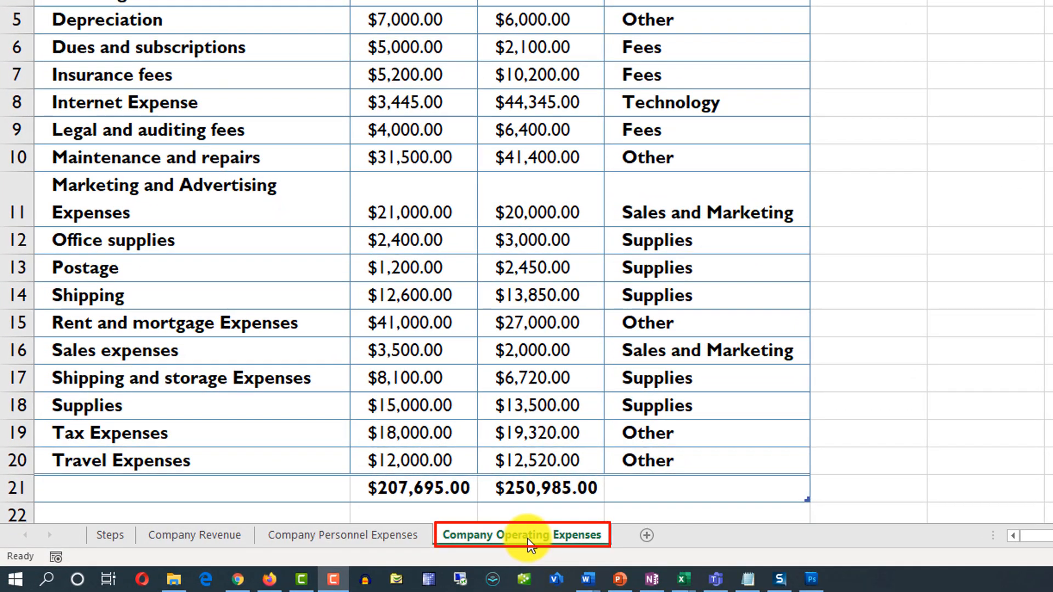
pyautogui.rightClick(522, 535)
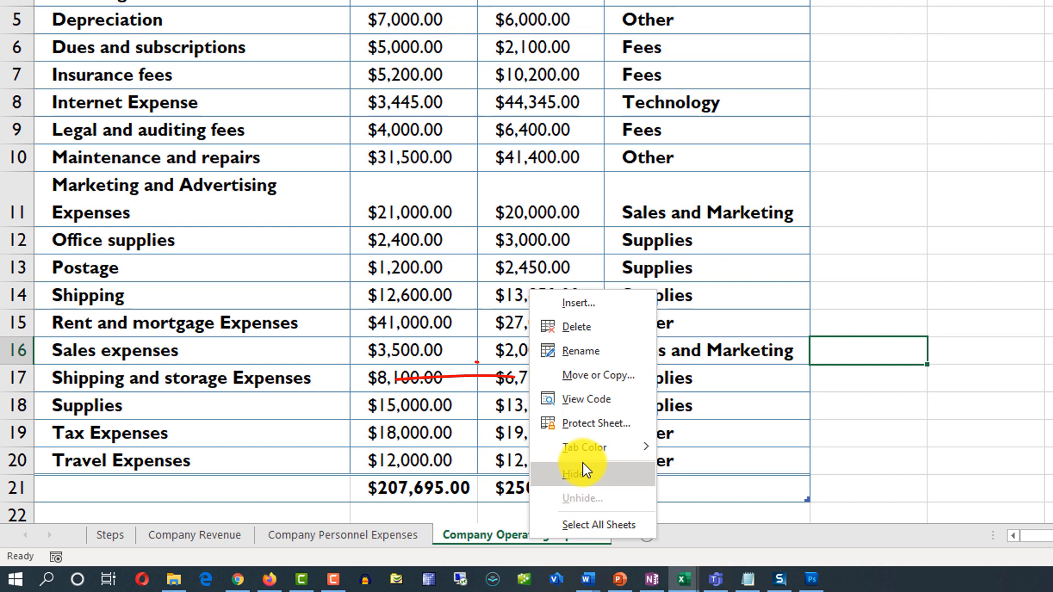
pyautogui.click(598, 375)
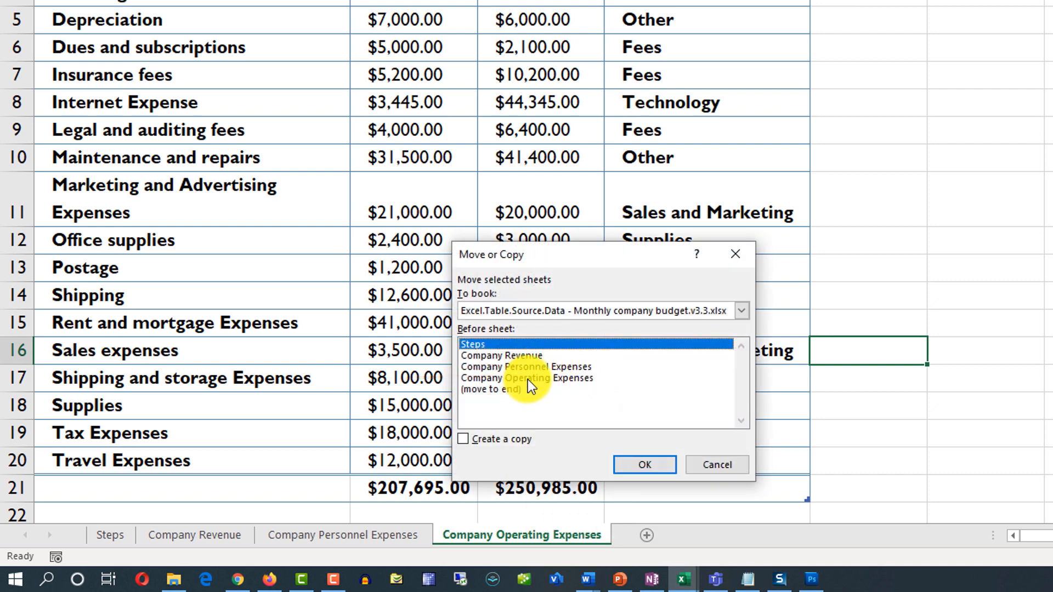
pyautogui.click(526, 378)
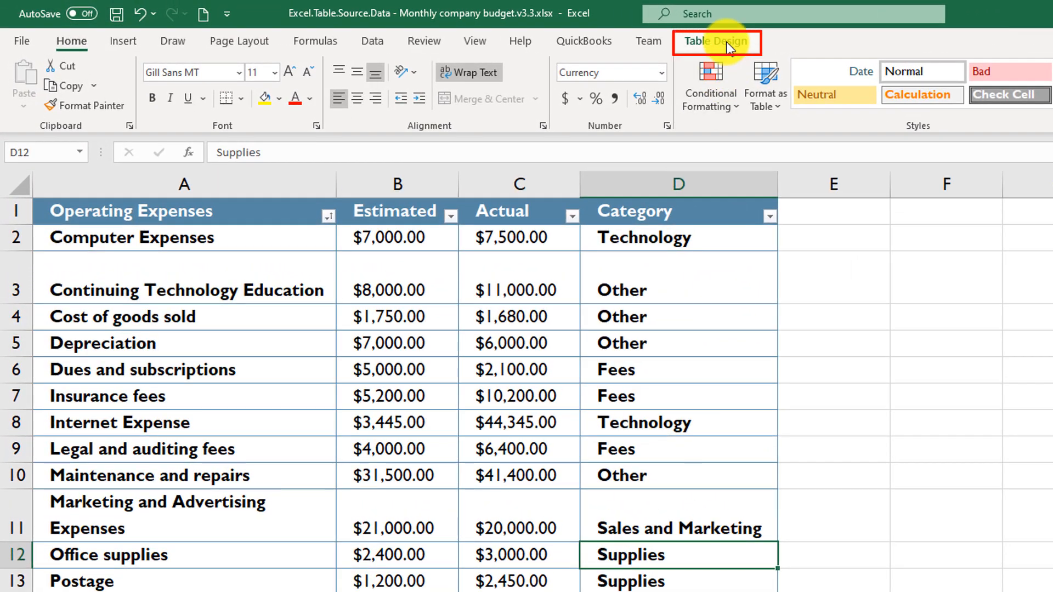
# Step: Show the Table Design tab to view the original table's name
pyautogui.click(718, 41)
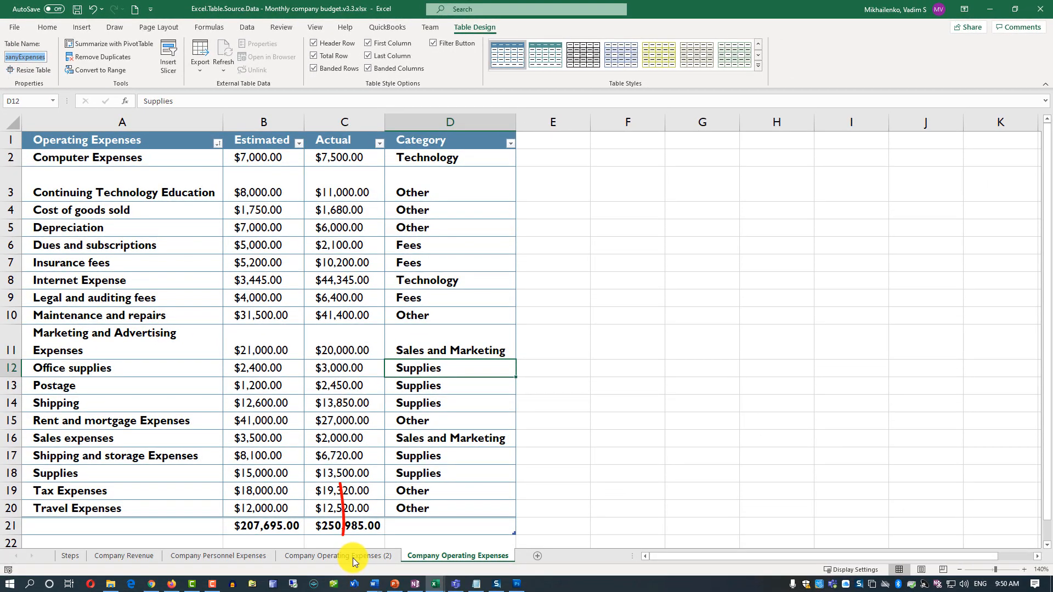
# Step: Inspect the table name on Company Operating Expenses (2), ending in Expenses4
pyautogui.click(338, 555)
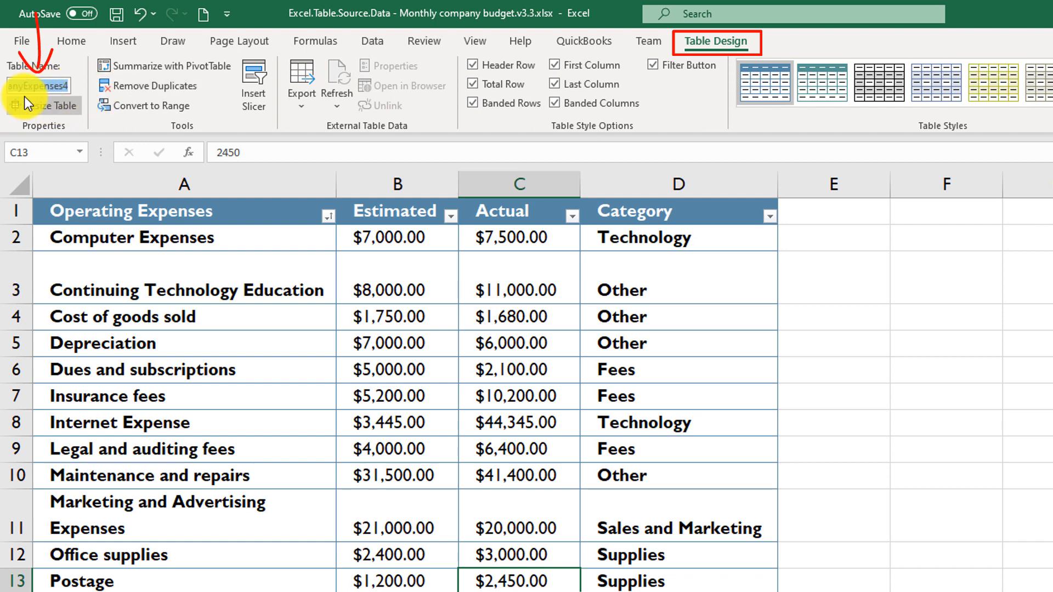
pyautogui.click(39, 86)
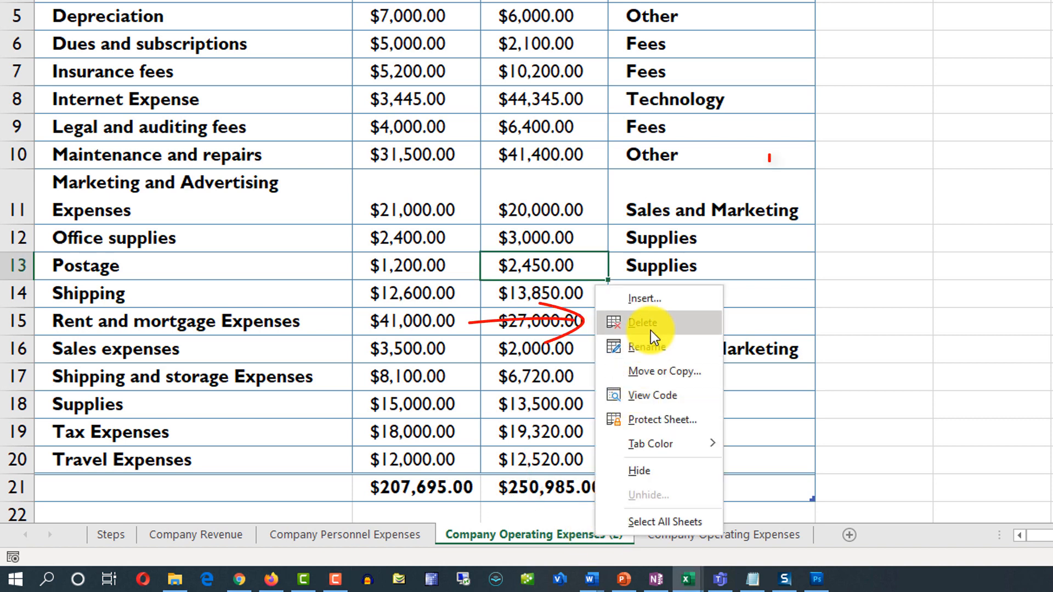
# Step: Delete the Company Operating Expenses (2) sheet
pyautogui.click(643, 322)
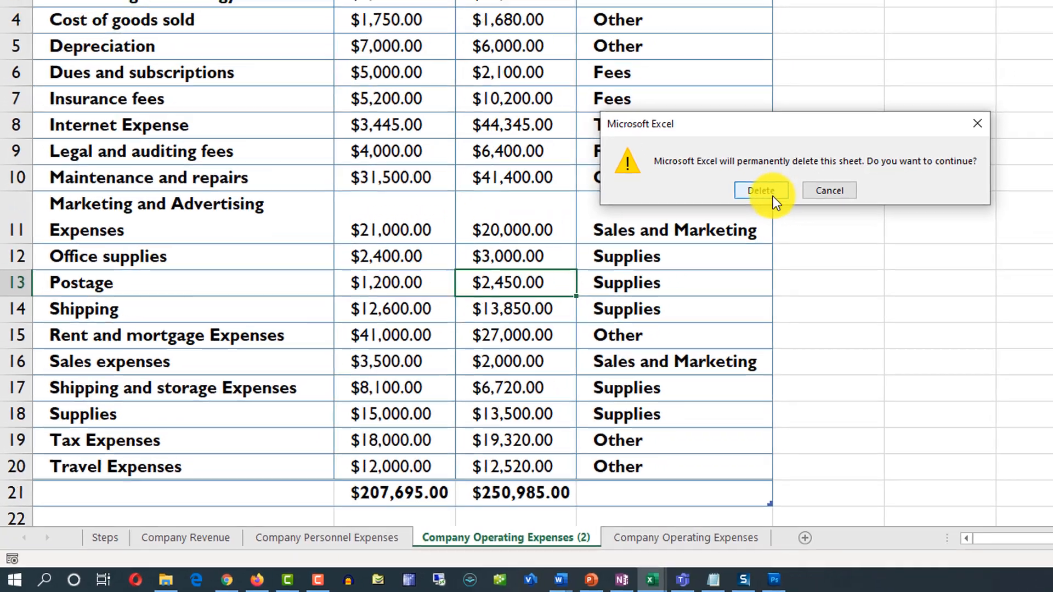